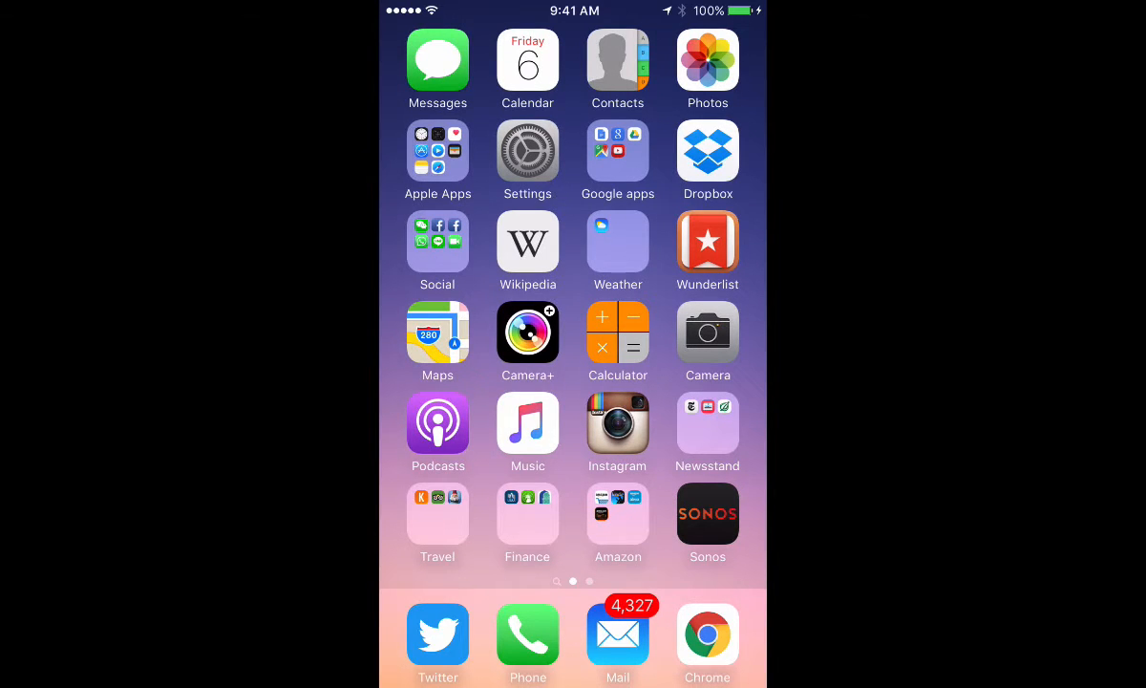
- Open the Personal Hotspot page in Settings, showing its Wi-Fi password and connection instructions
{"action": "left_click", "coordinate": [528, 151]}
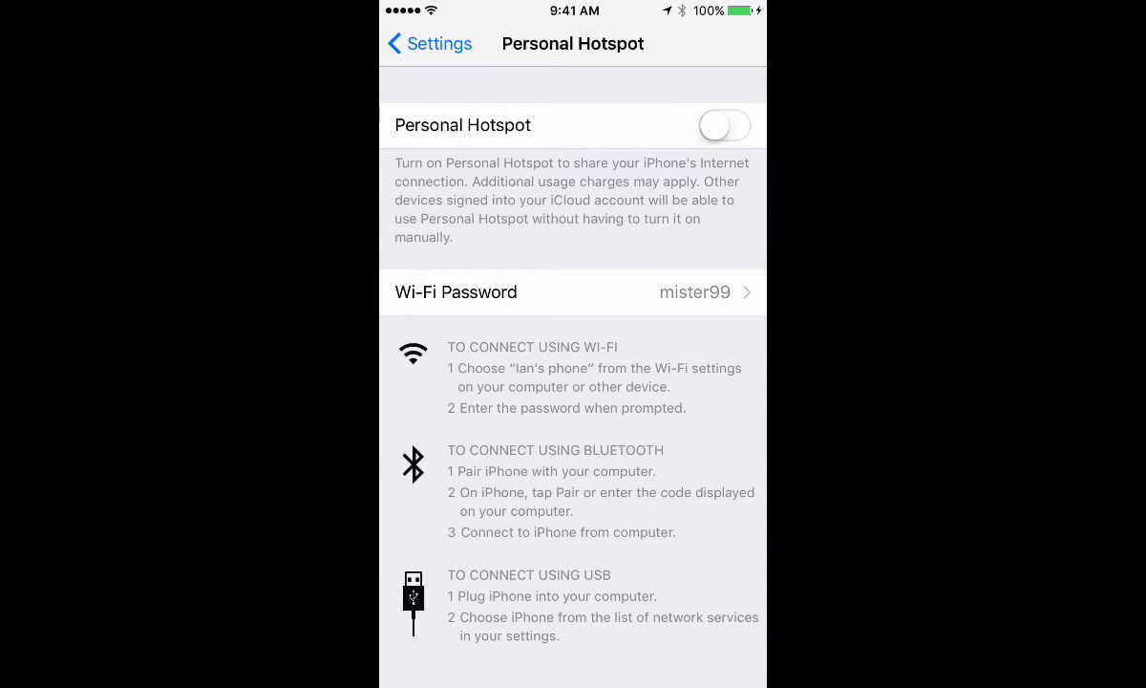
- Switch Personal Hotspot on so other devices can discover it, then return to the main Settings list
{"action": "left_click", "coordinate": [724, 125]}
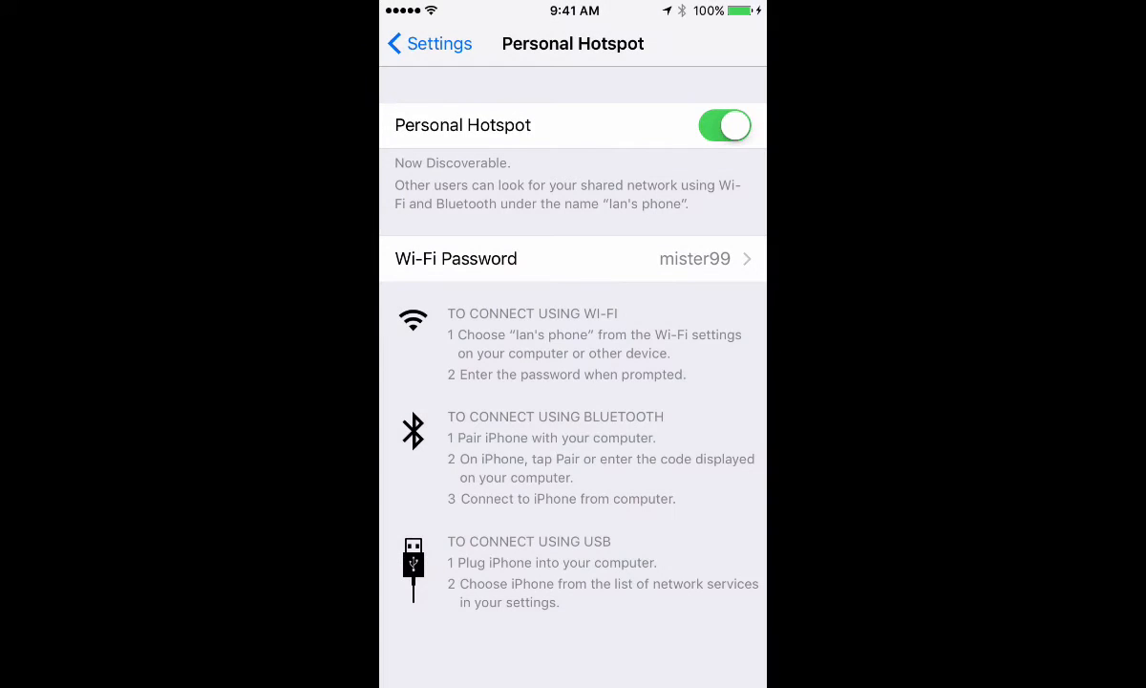
{"action": "left_click", "coordinate": [573, 259]}
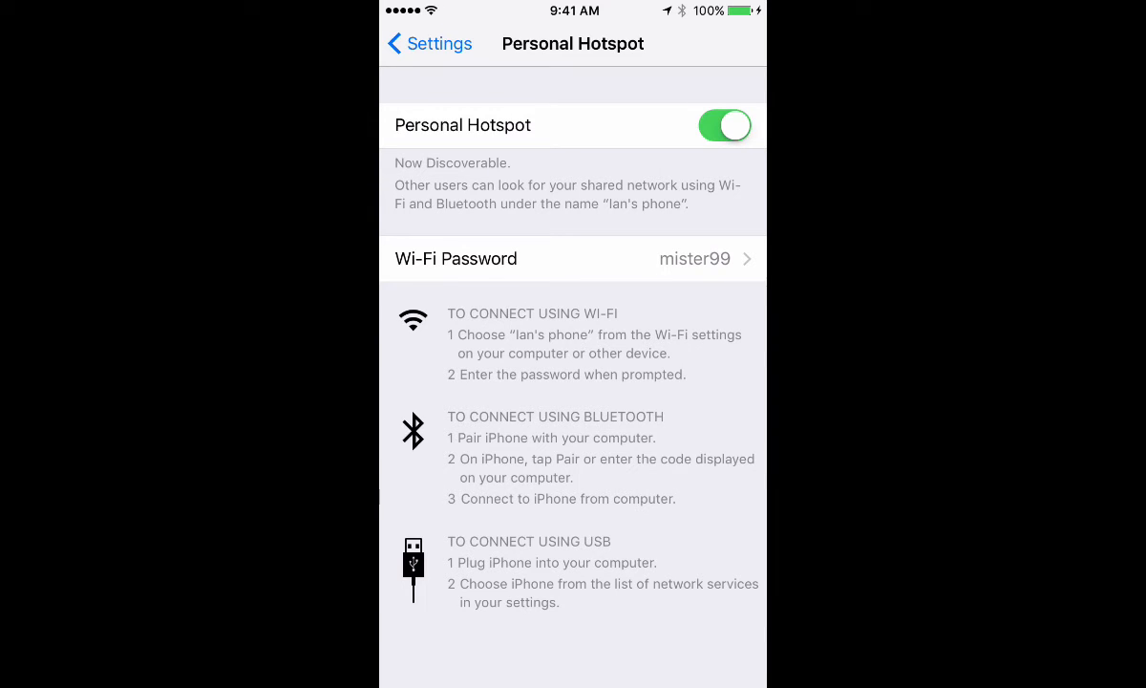
{"action": "left_click", "coordinate": [430, 44]}
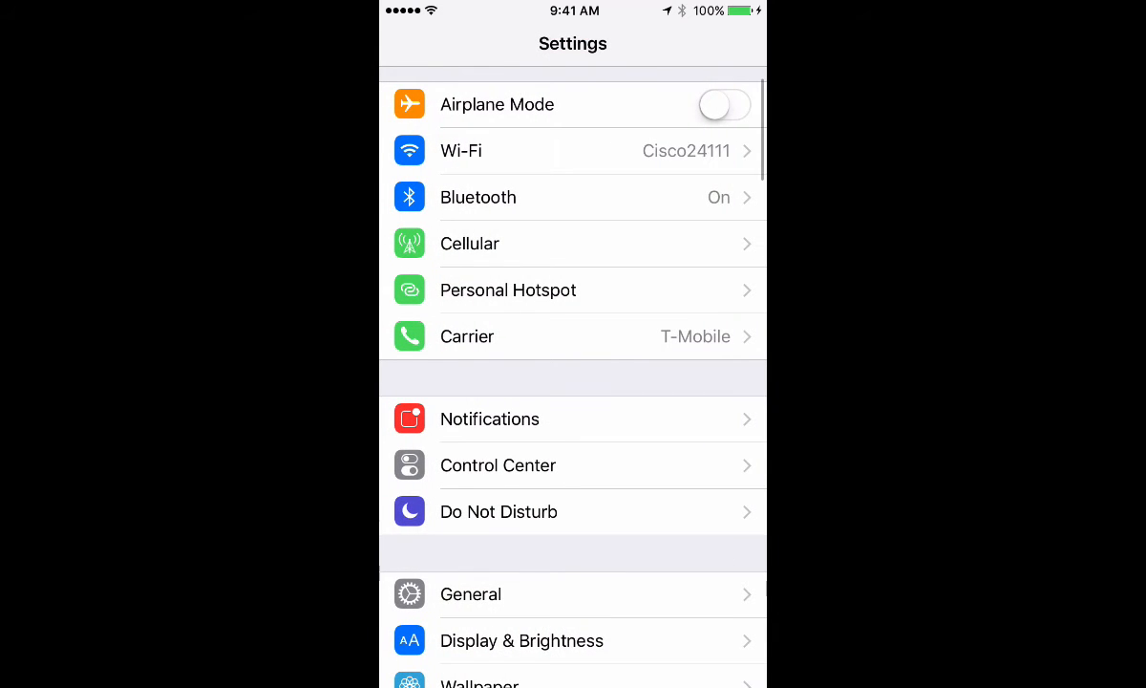